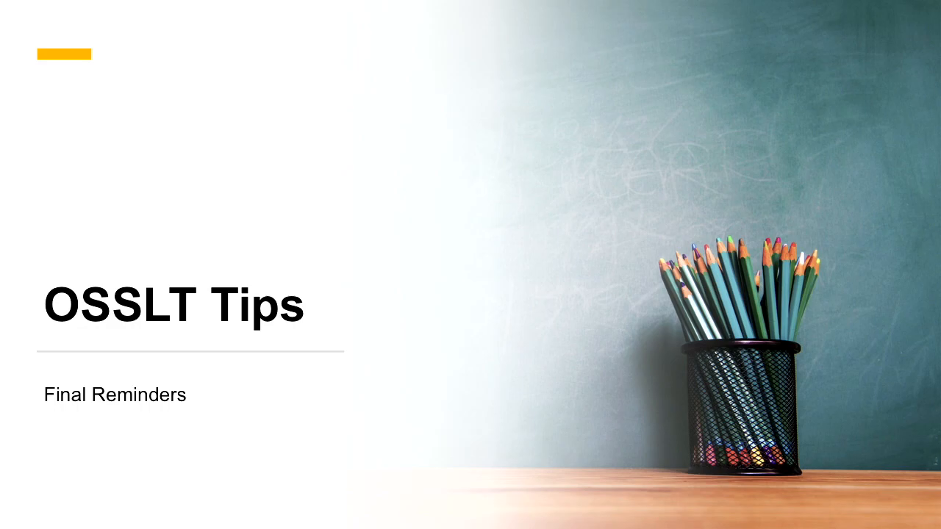
key(Right)
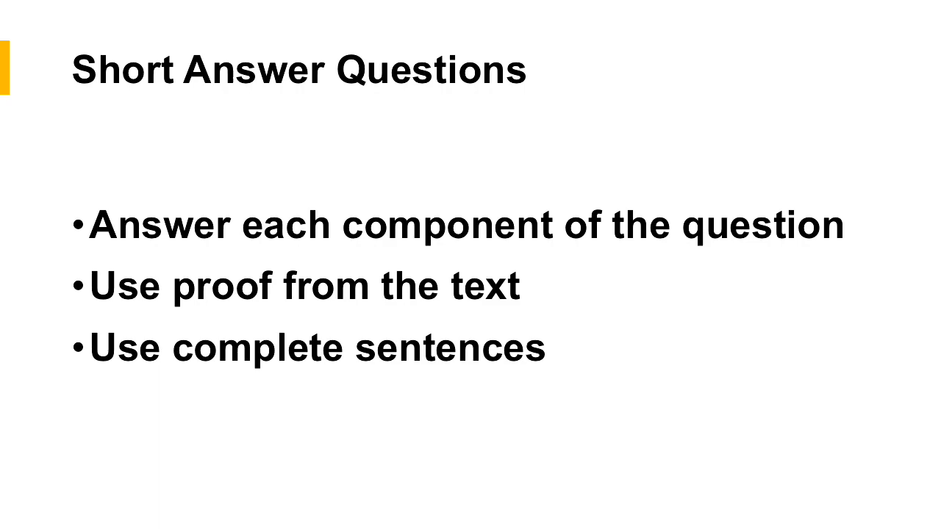
key(Right)
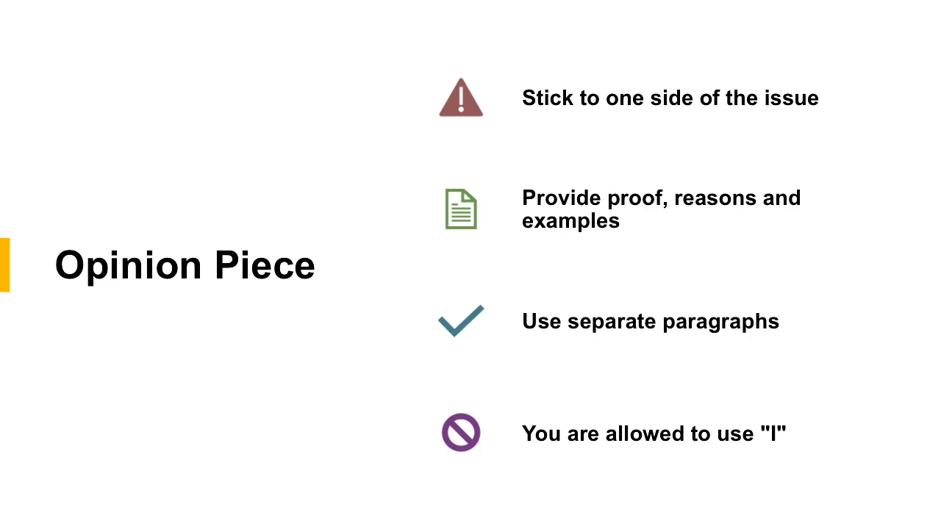
key(Right)
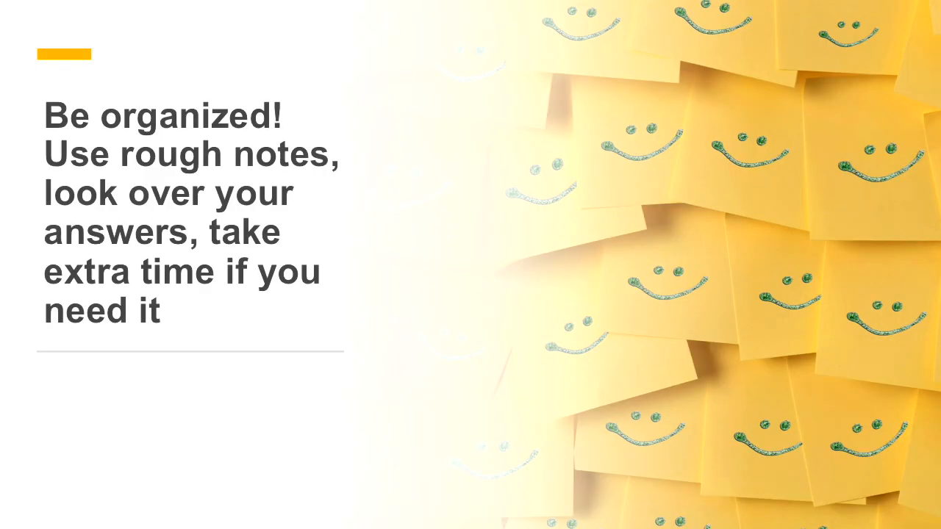